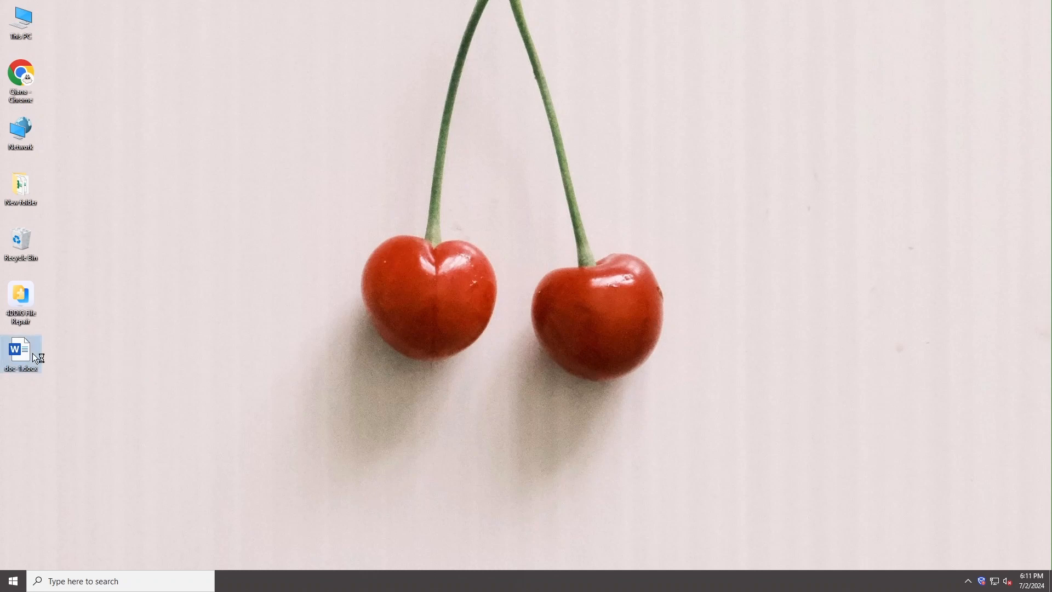
# Open corrupted doc-1.docx from the desktop, accept content recovery, and dismiss the resulting error
pyautogui.doubleClick(21, 352)
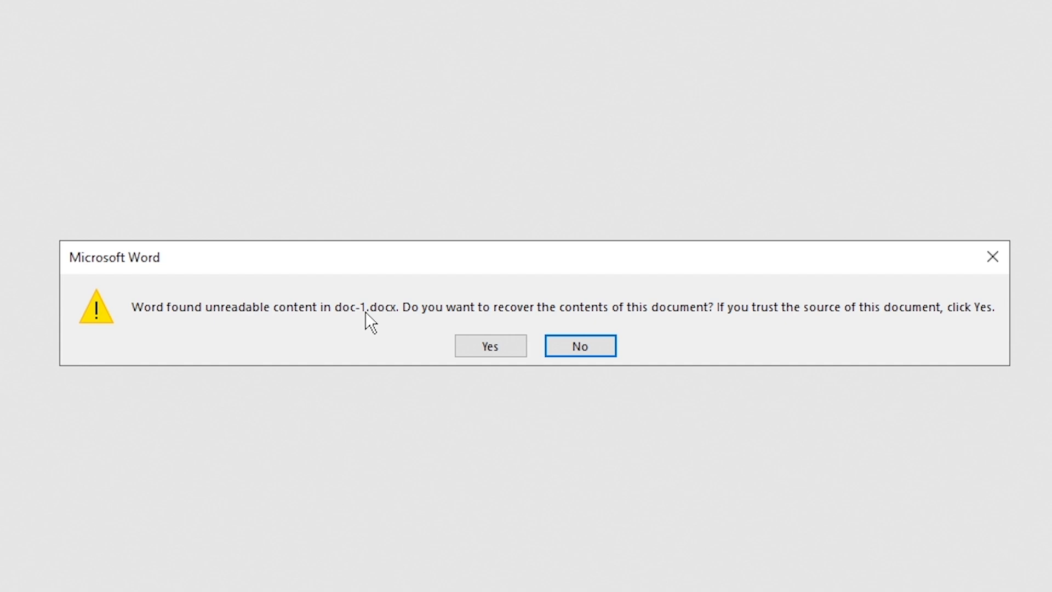
pyautogui.click(489, 345)
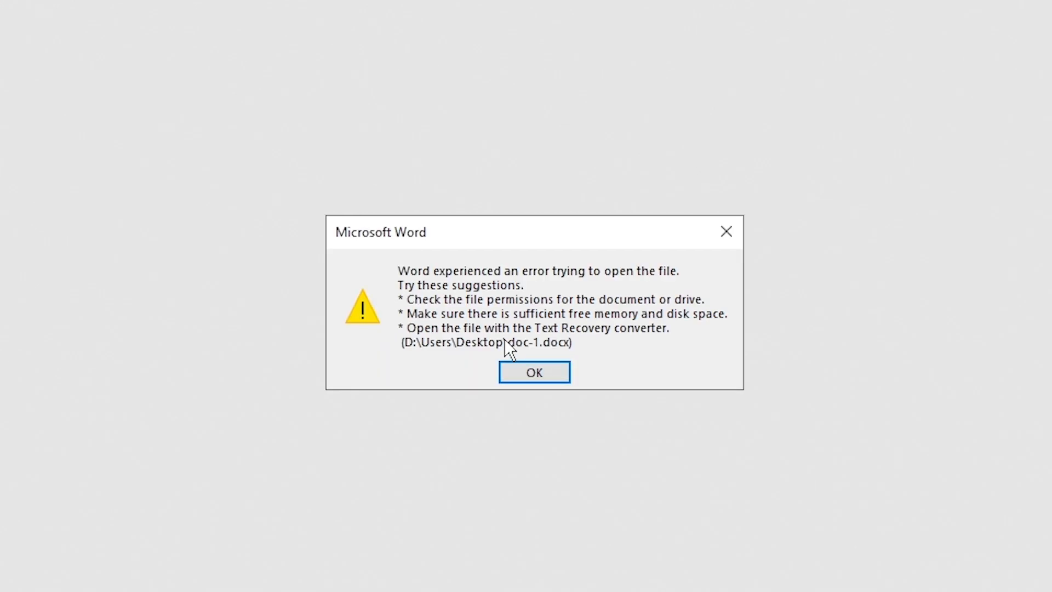
pyautogui.moveTo(634, 362)
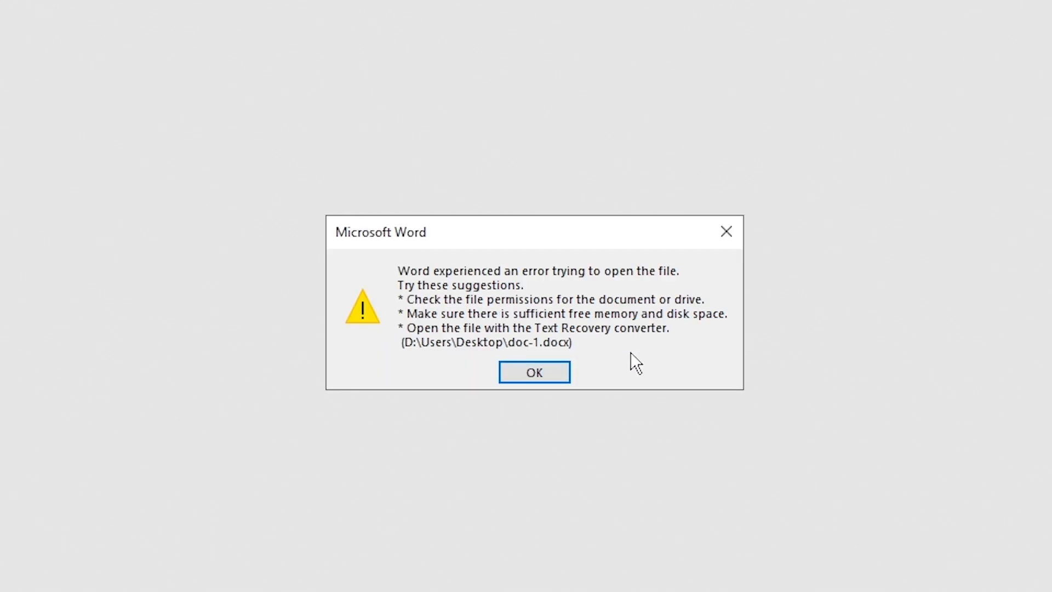
pyautogui.moveTo(597, 352)
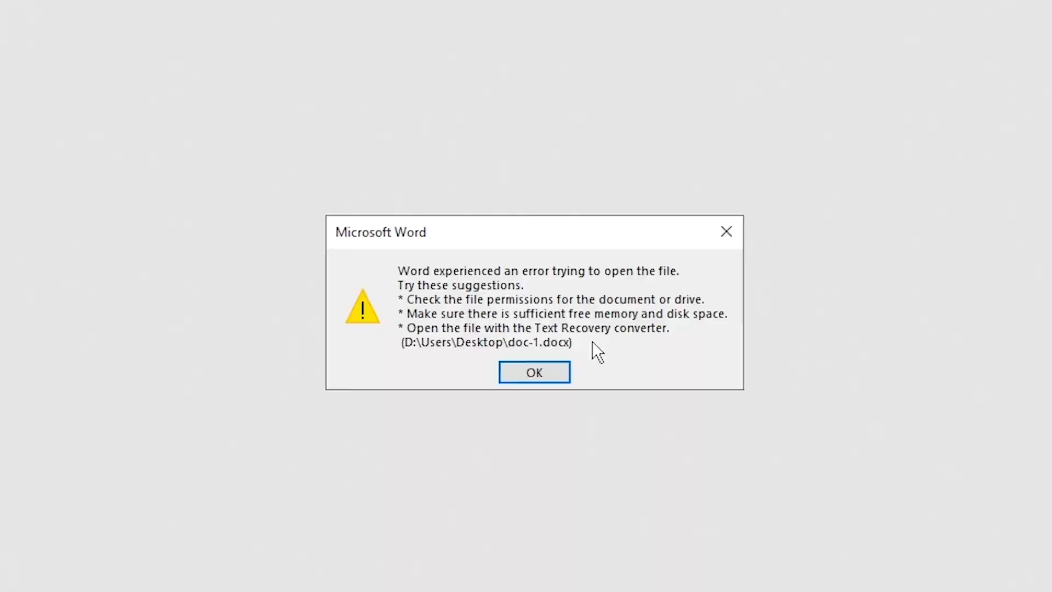
pyautogui.click(534, 372)
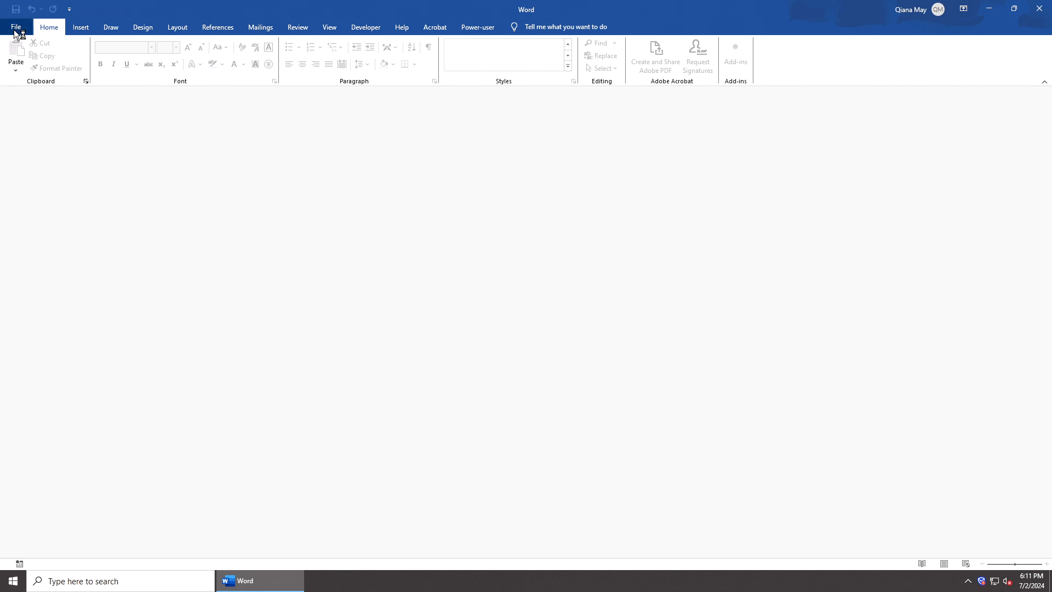
# Use File > Open > Browse to Open and Repair doc-1.docx, then dismiss the error it still gives
pyautogui.click(15, 26)
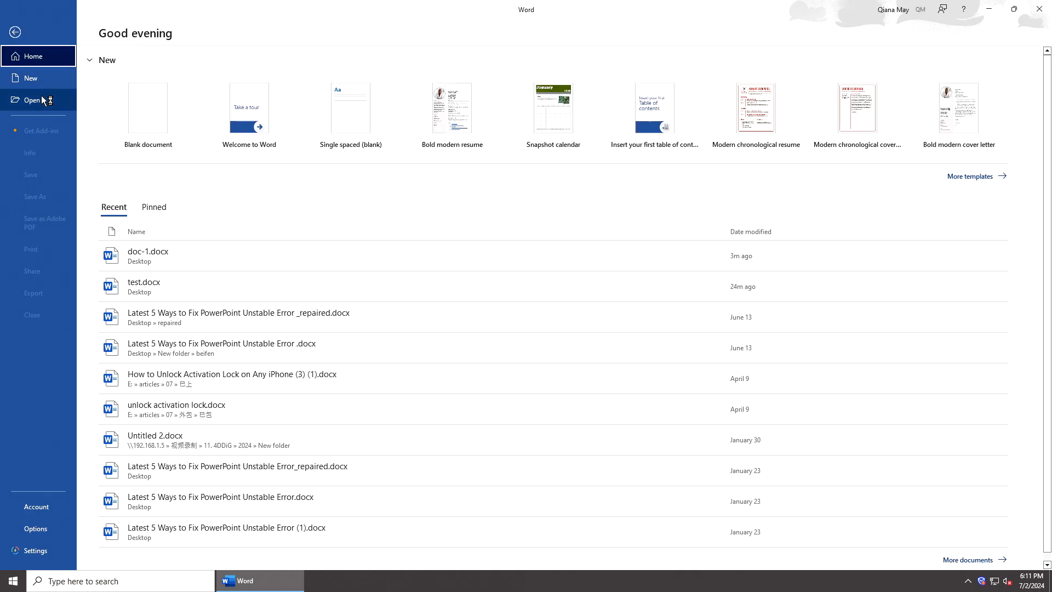
pyautogui.click(32, 100)
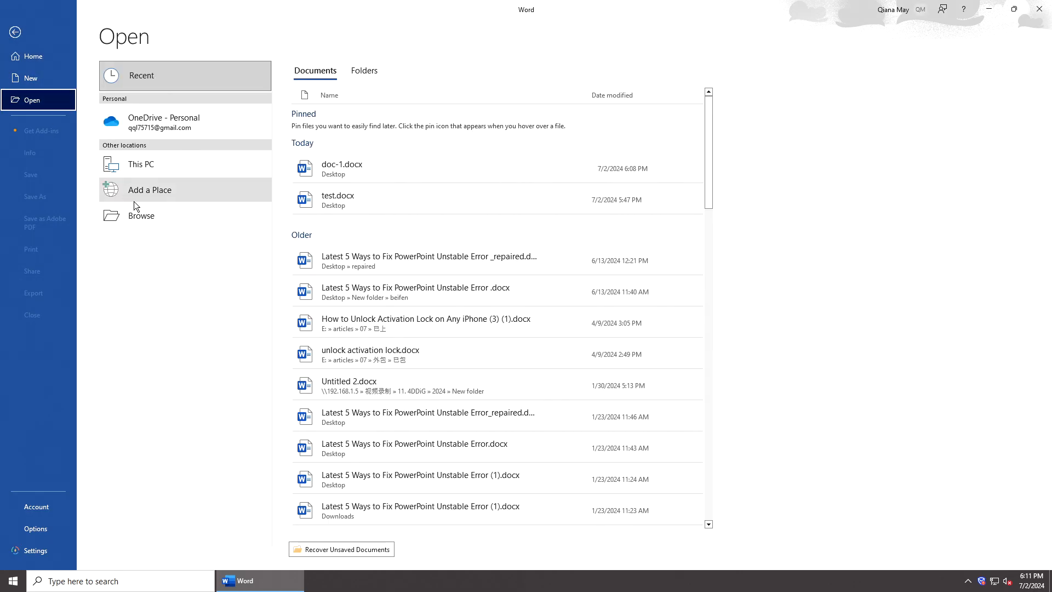
pyautogui.click(141, 215)
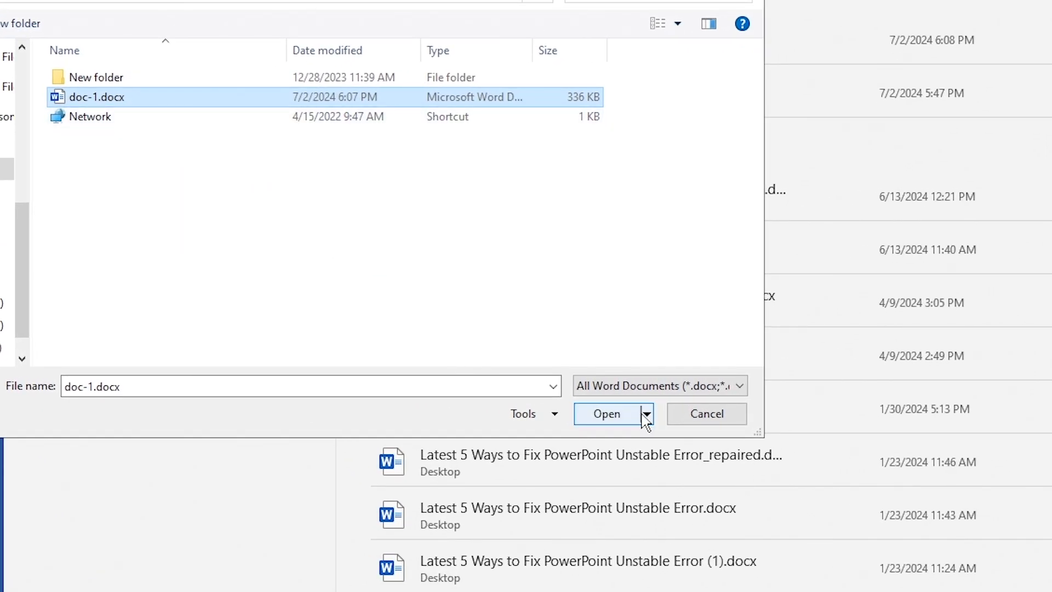
pyautogui.click(646, 413)
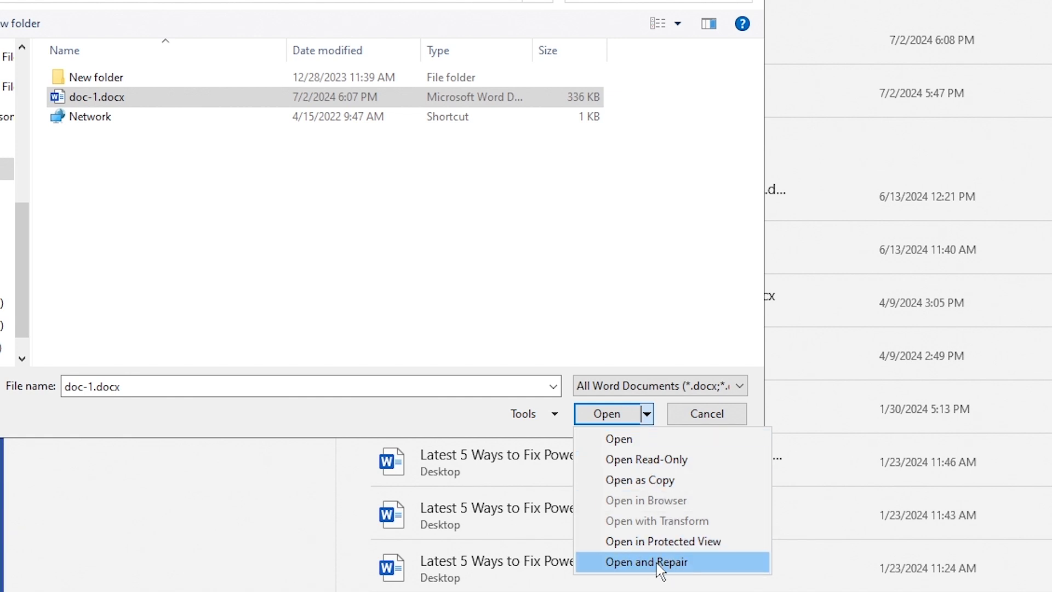
pyautogui.click(645, 561)
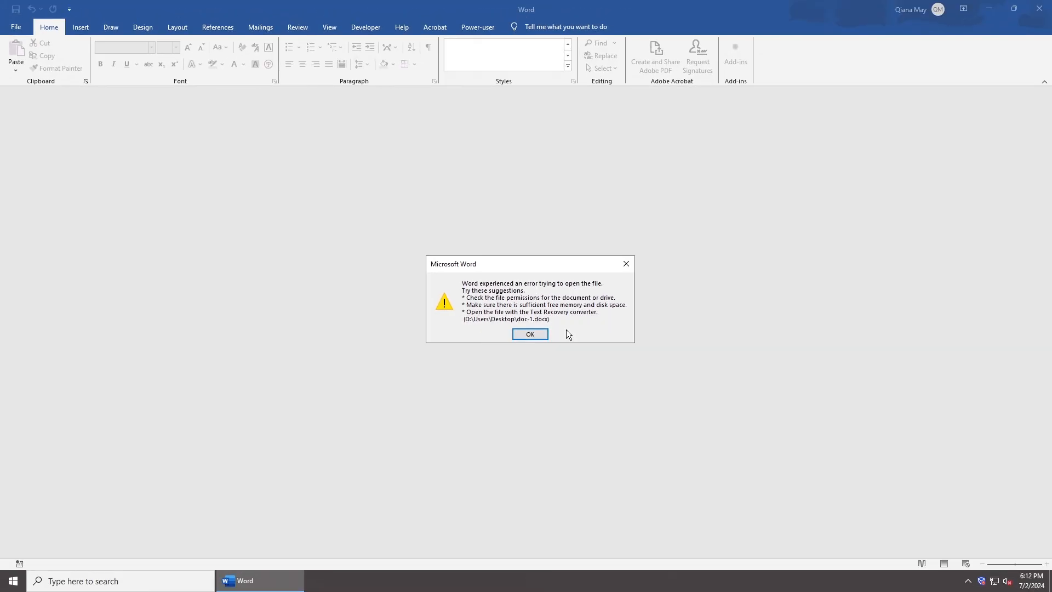
pyautogui.click(529, 333)
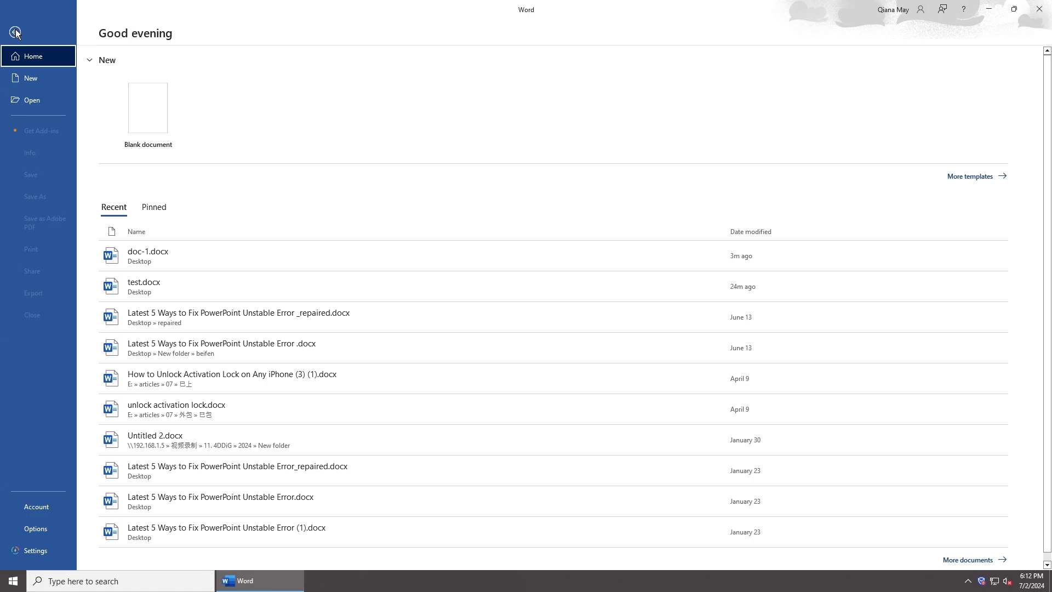
# Open doc-1.docx from the Desktop with the Recover Text from Any File (*.*) converter
pyautogui.click(31, 100)
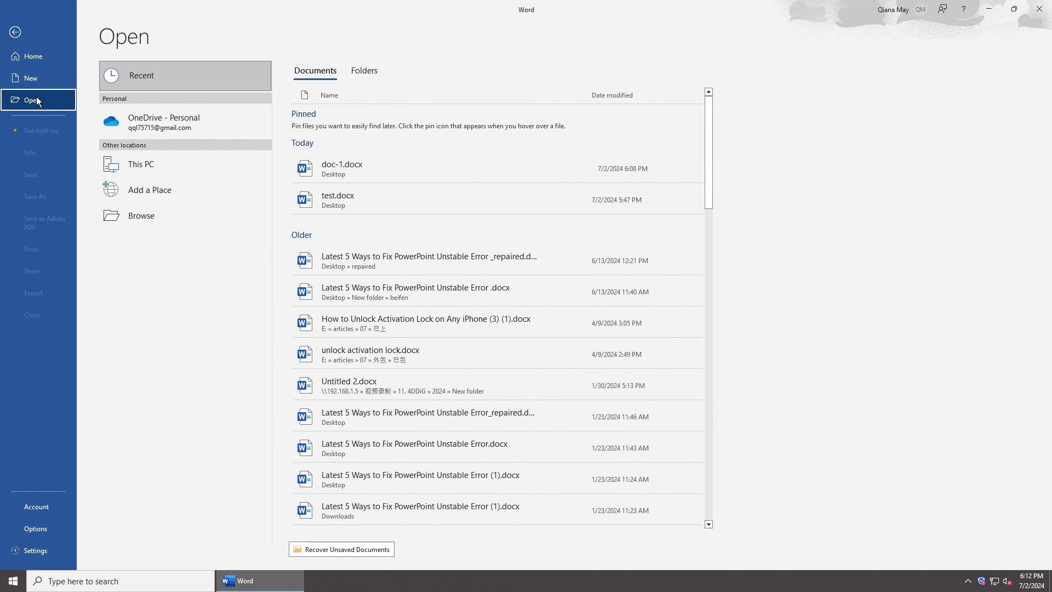
pyautogui.click(141, 216)
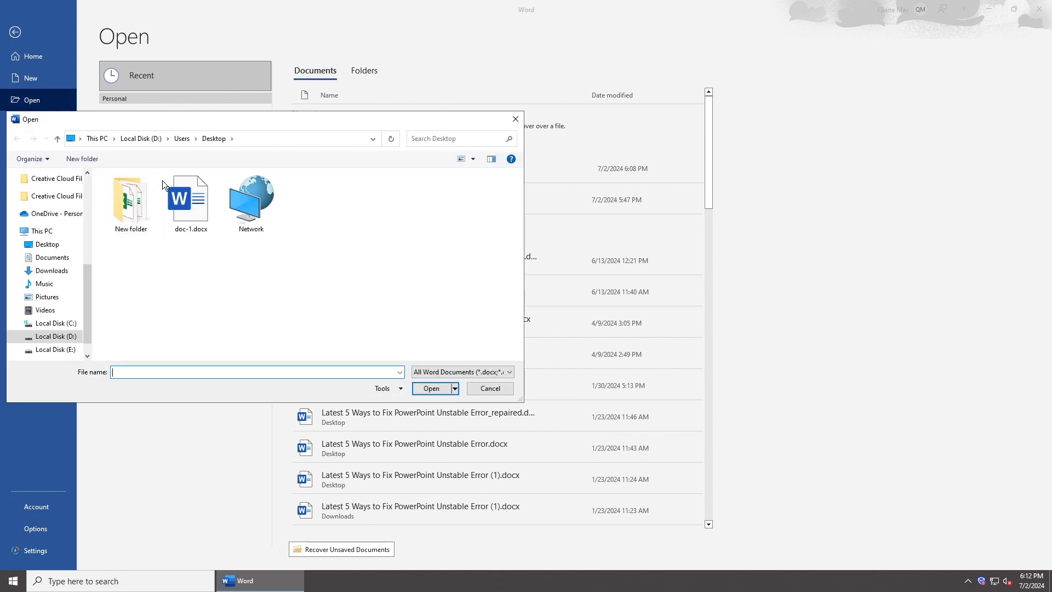
pyautogui.click(189, 198)
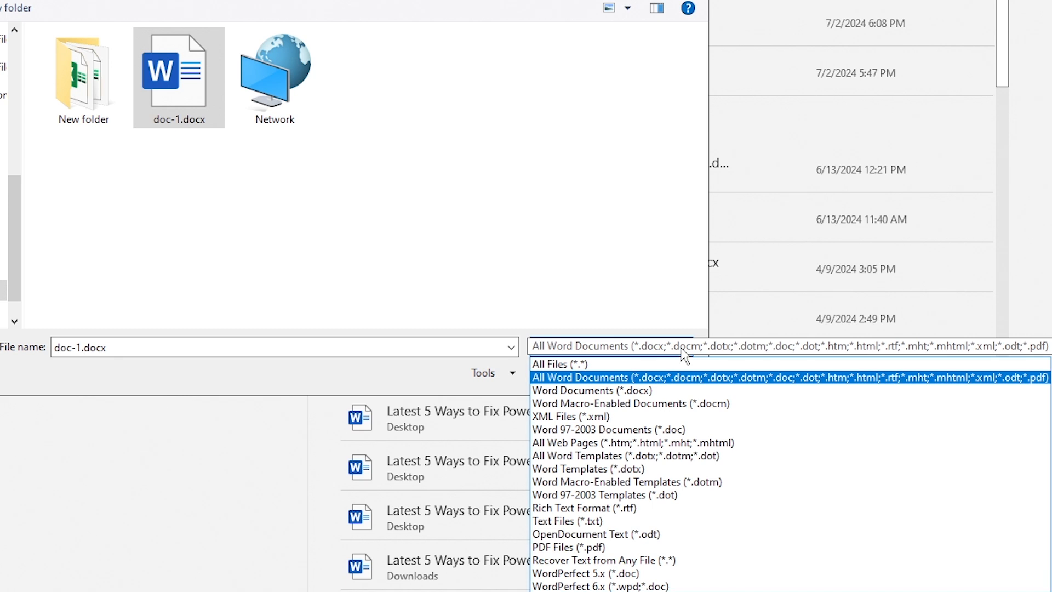
pyautogui.moveTo(687, 560)
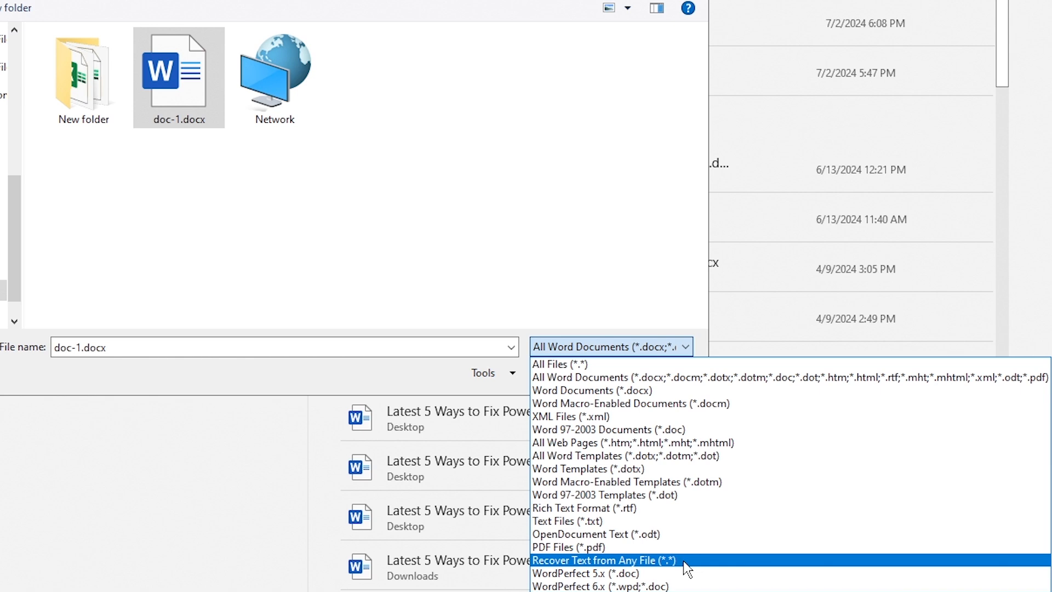
pyautogui.click(604, 560)
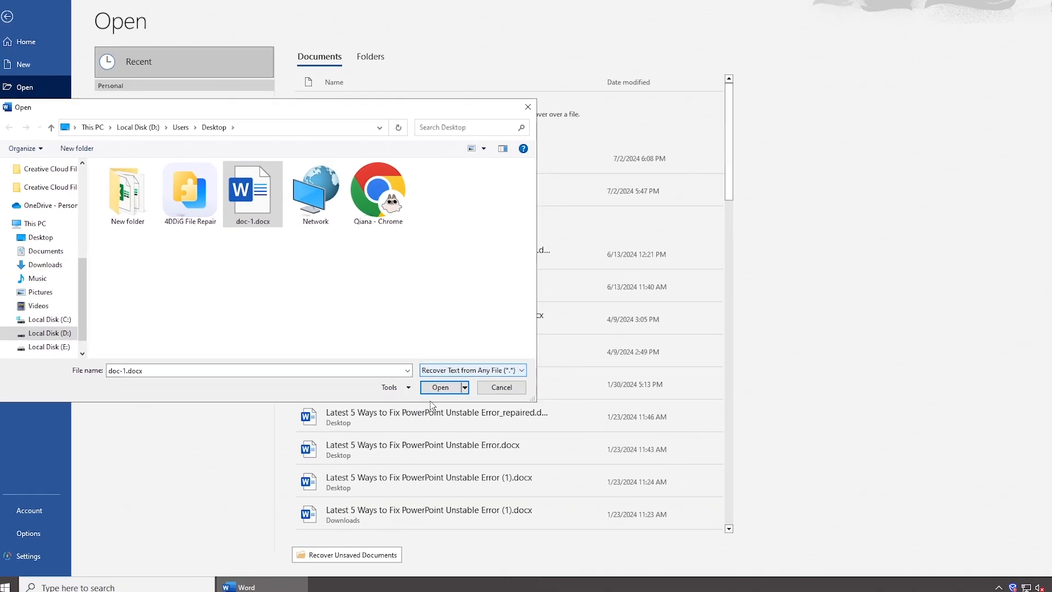
pyautogui.click(440, 387)
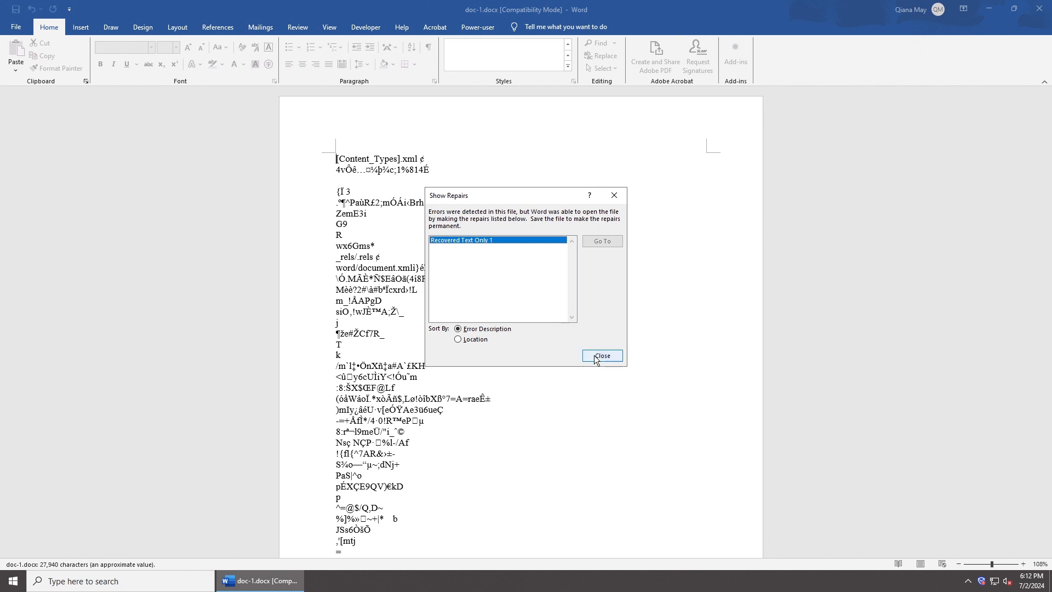
# Close the Show Repairs report and look through the garbled recovered text
pyautogui.click(602, 355)
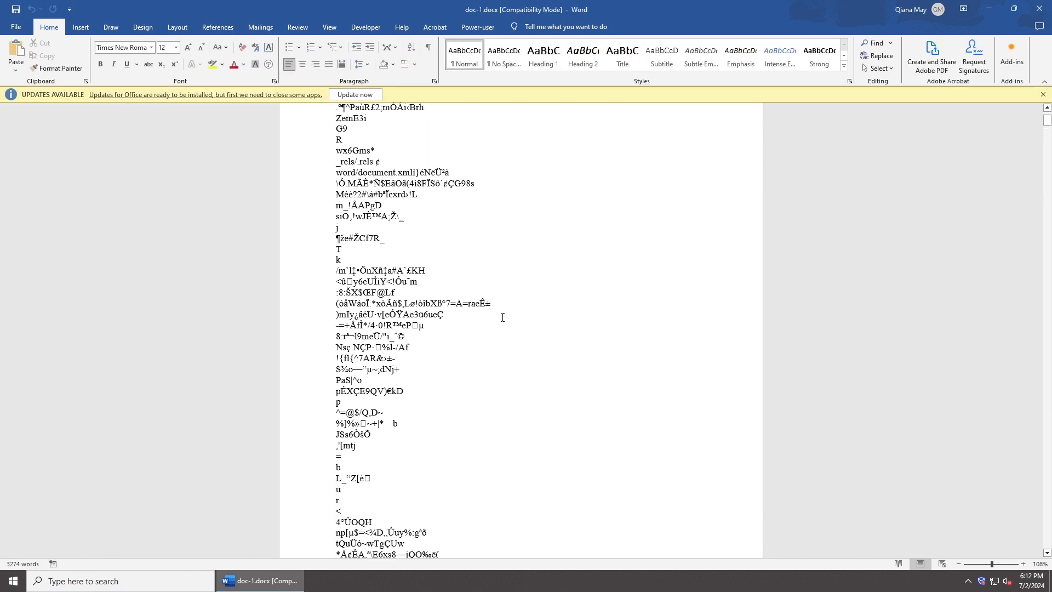
pyautogui.scroll(-3)
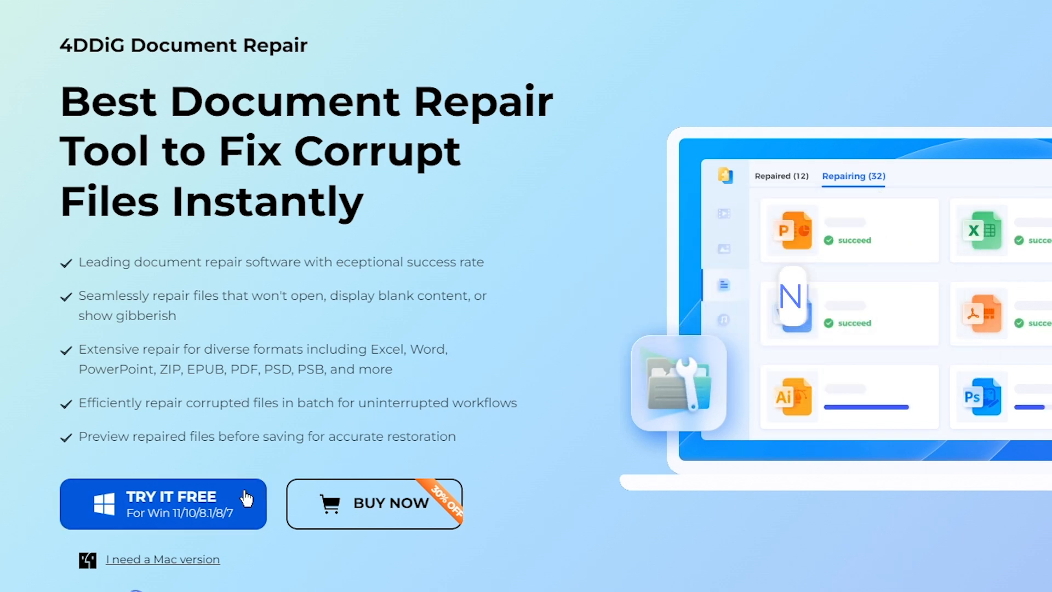
# Choose TRY IT FREE for Windows on the 4DDiG Document Repair page
pyautogui.click(163, 504)
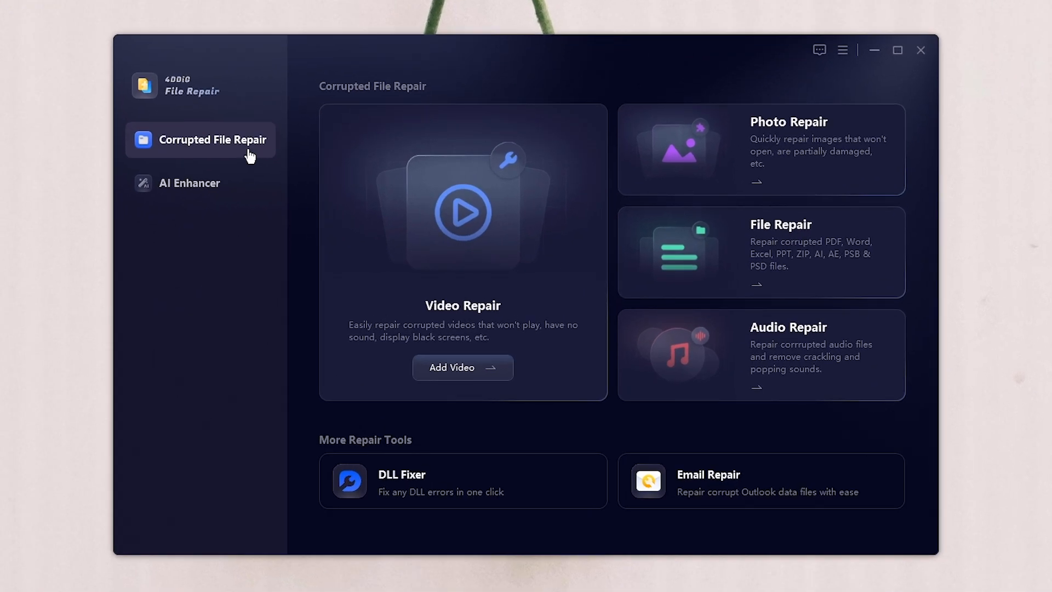
pyautogui.moveTo(768, 253)
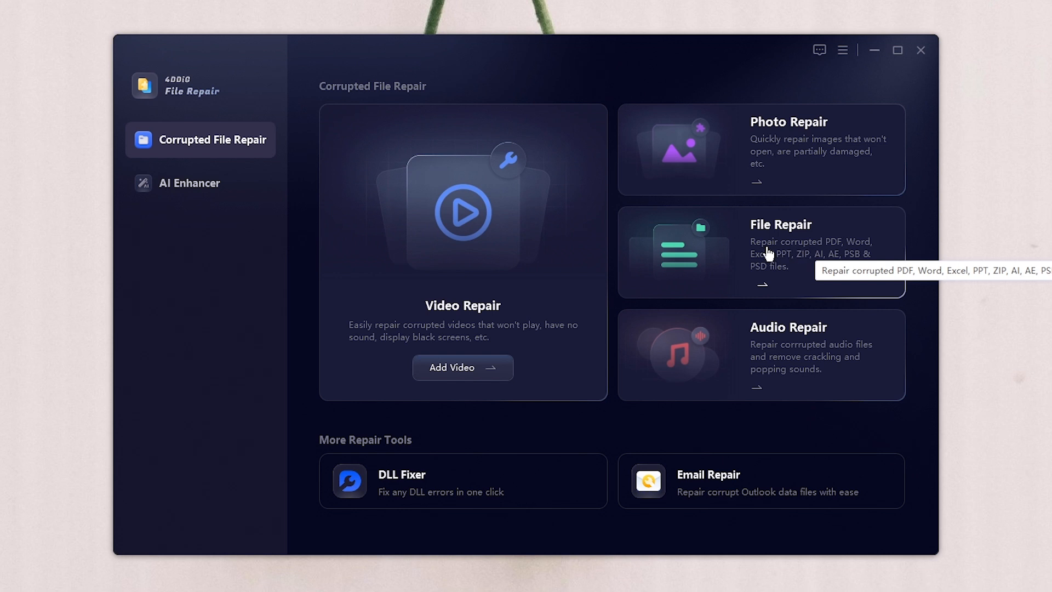
# Add corrupted doc-1.docx to Corrupted File Repair and run Repair All successfully
pyautogui.click(761, 252)
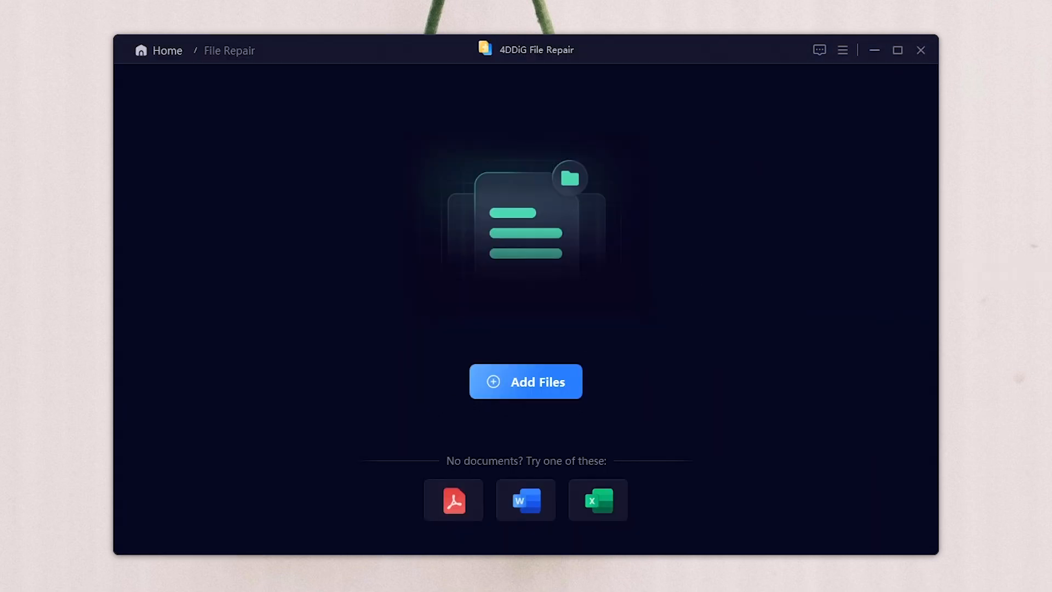
pyautogui.moveTo(549, 274)
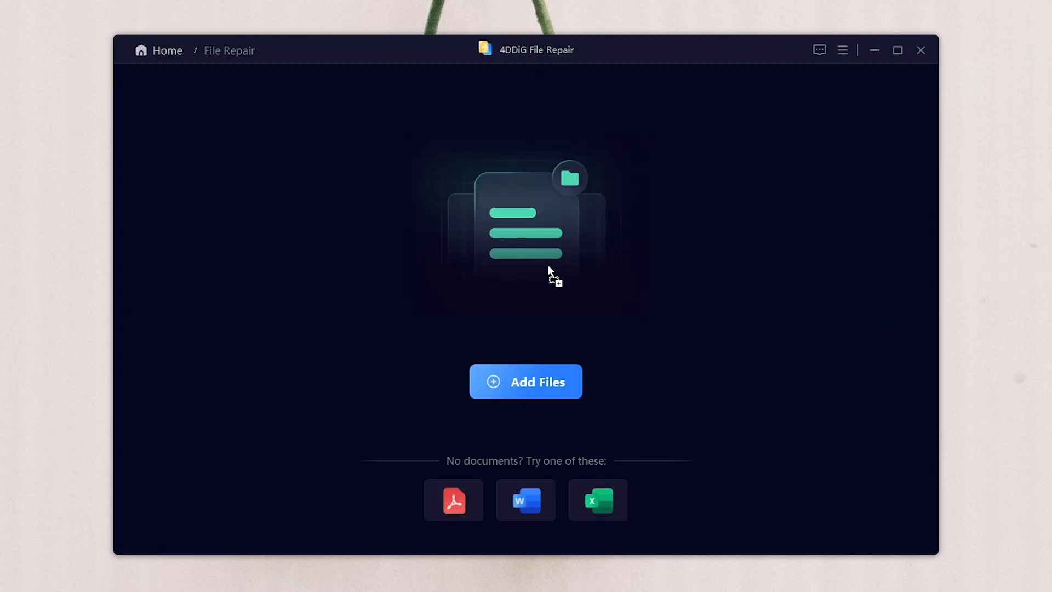
pyautogui.click(525, 381)
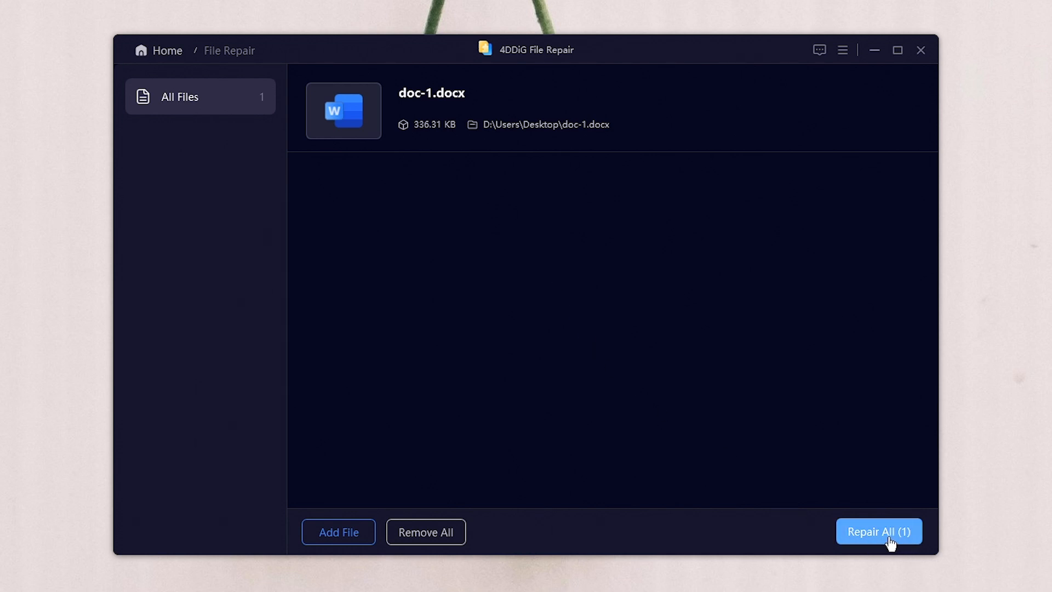
pyautogui.click(877, 530)
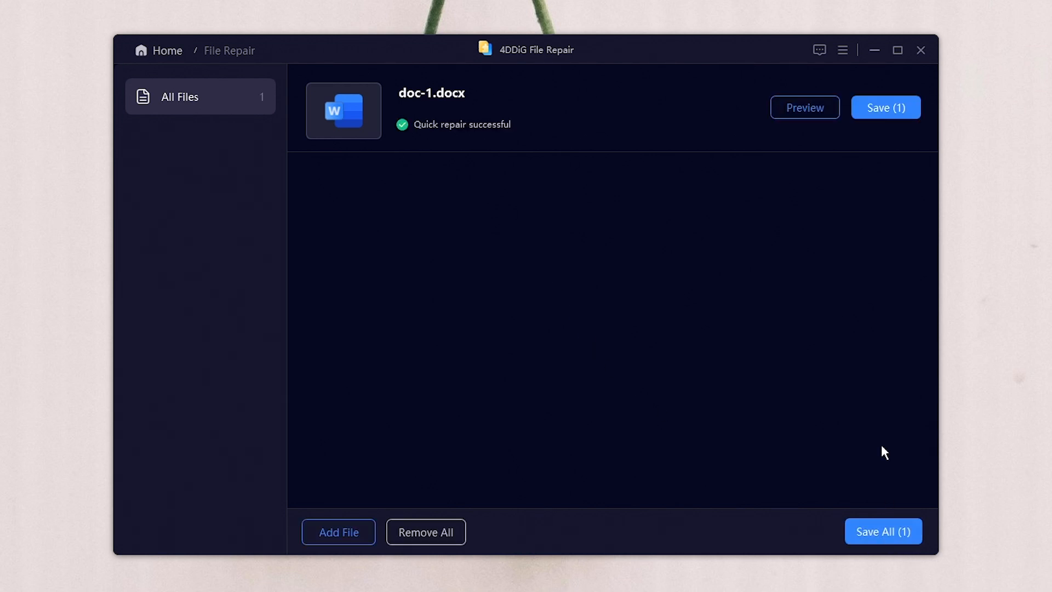
# Preview the repaired doc-1.docx and check its readable text
pyautogui.click(803, 108)
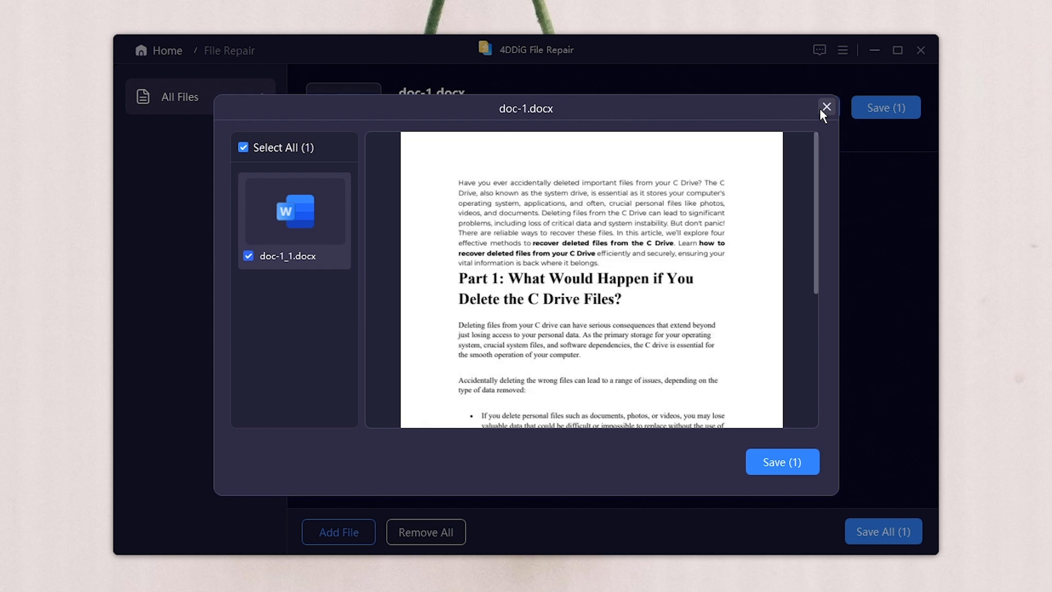
pyautogui.scroll(-3)
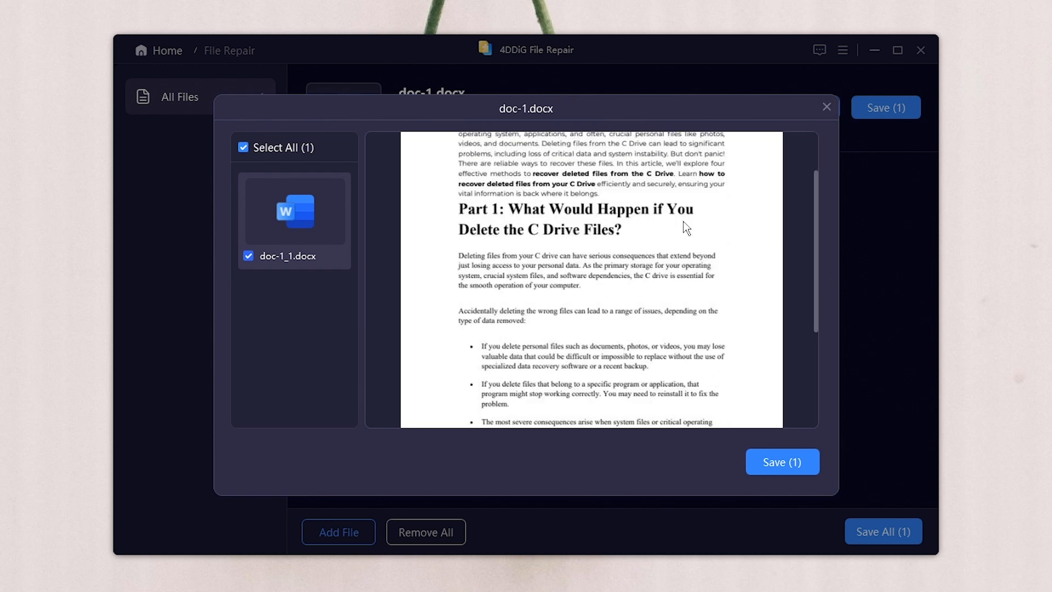
pyautogui.scroll(-3)
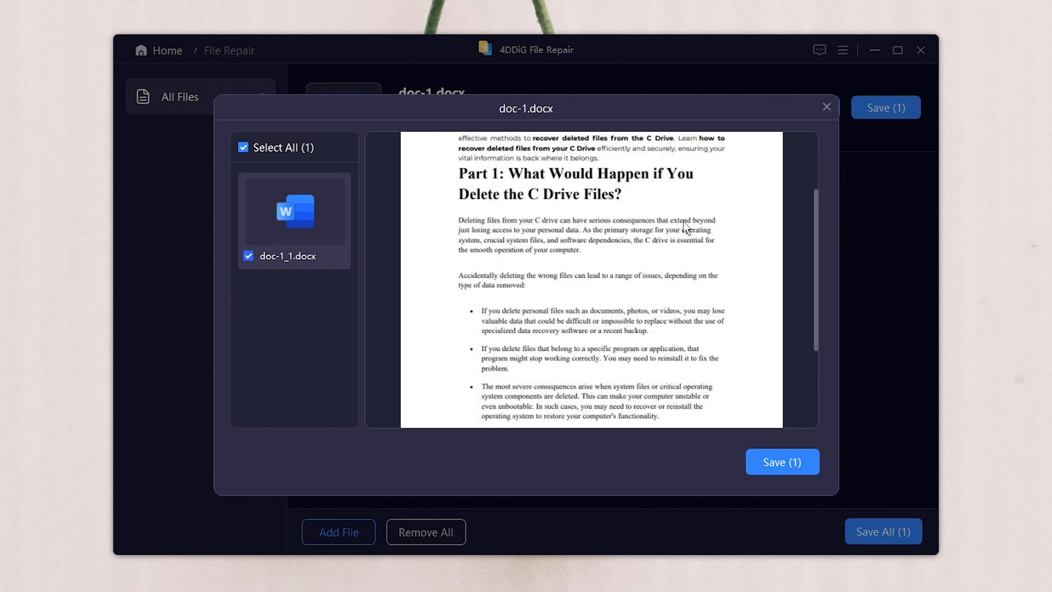
pyautogui.scroll(3)
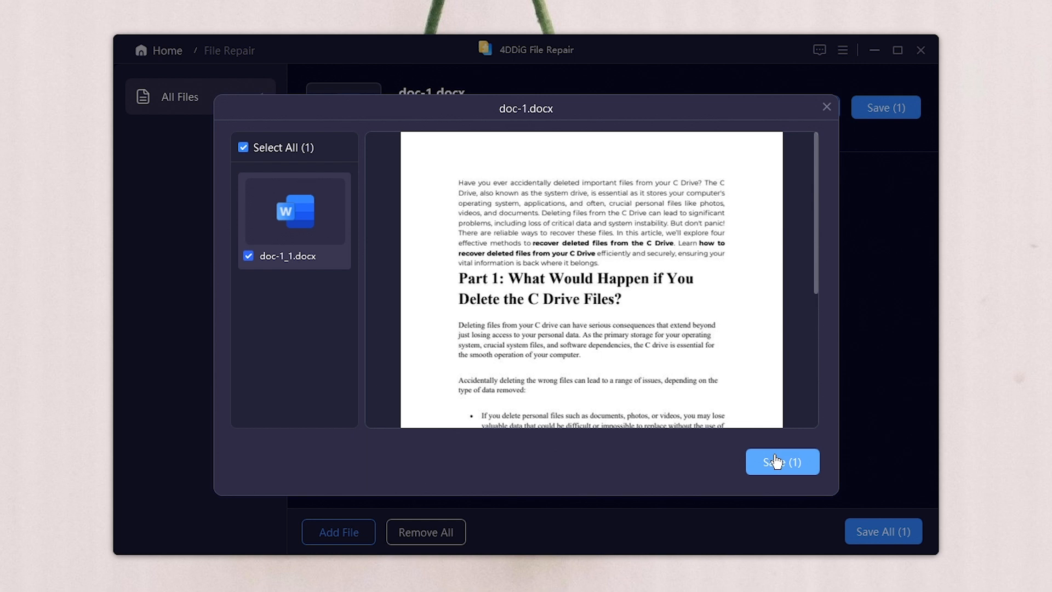
# Save the repaired document to the Desktop folder
pyautogui.click(782, 461)
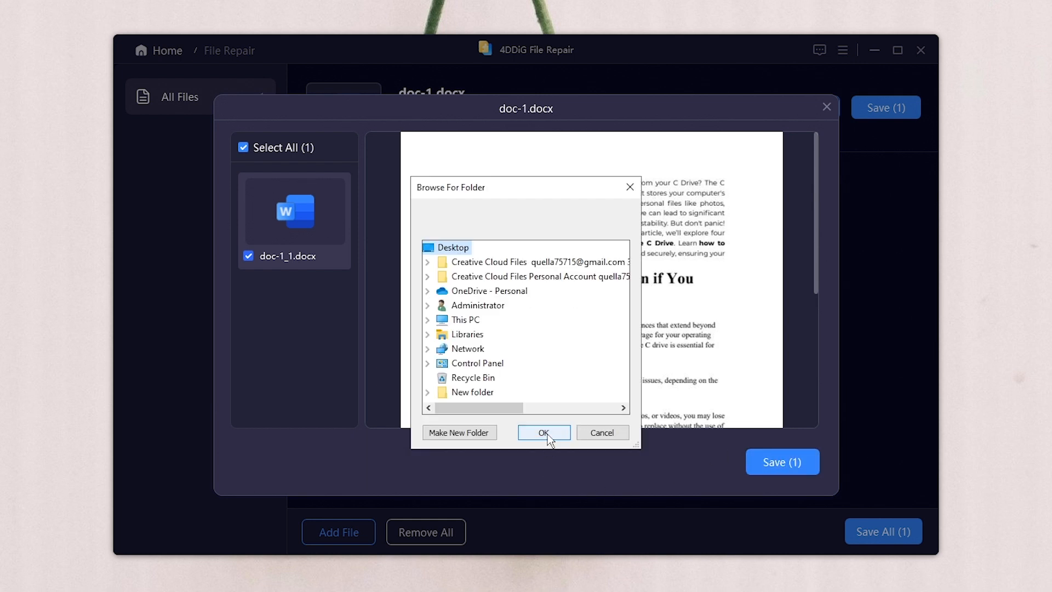
pyautogui.click(542, 431)
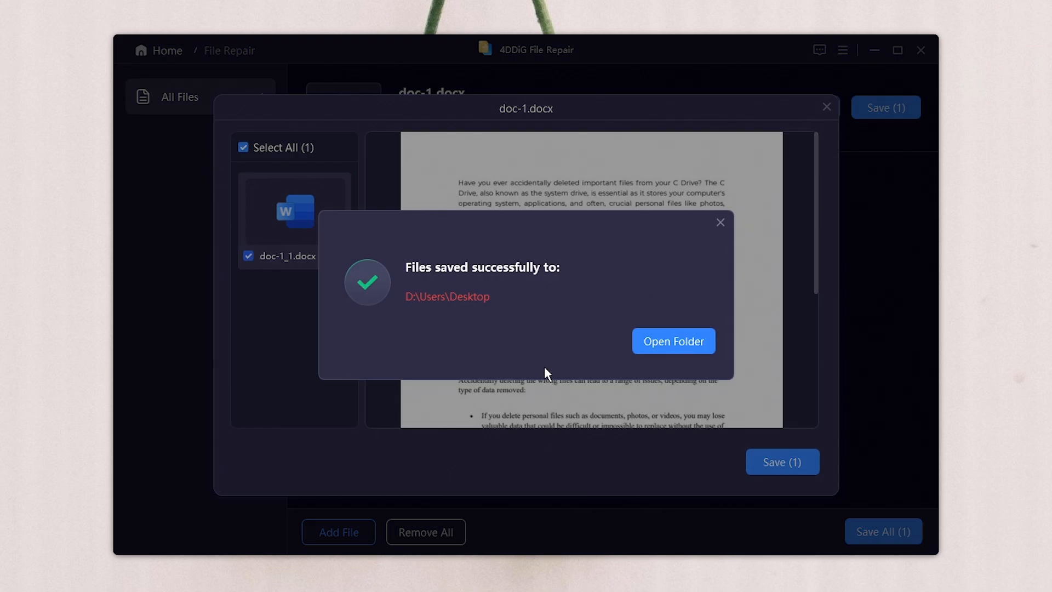
pyautogui.moveTo(659, 361)
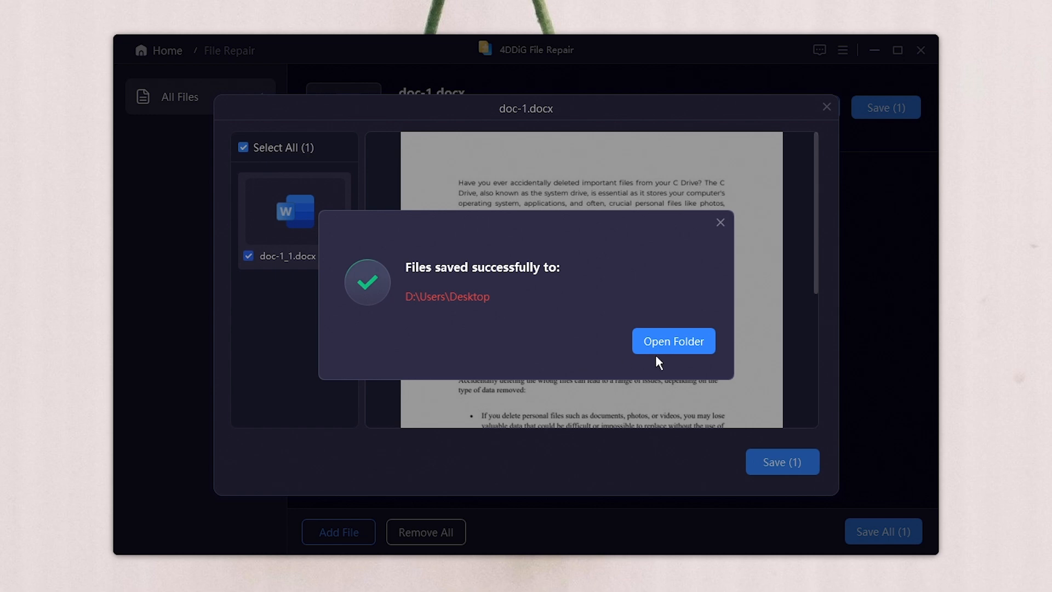
# Open the Desktop folder and launch doc-1_repaired.docx in Word
pyautogui.click(673, 341)
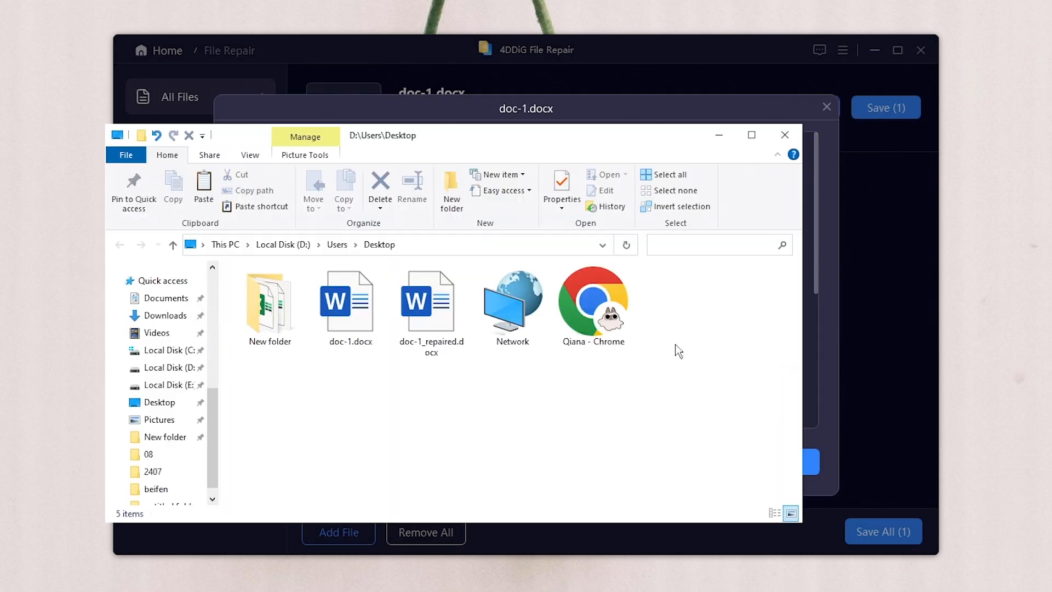
pyautogui.click(432, 302)
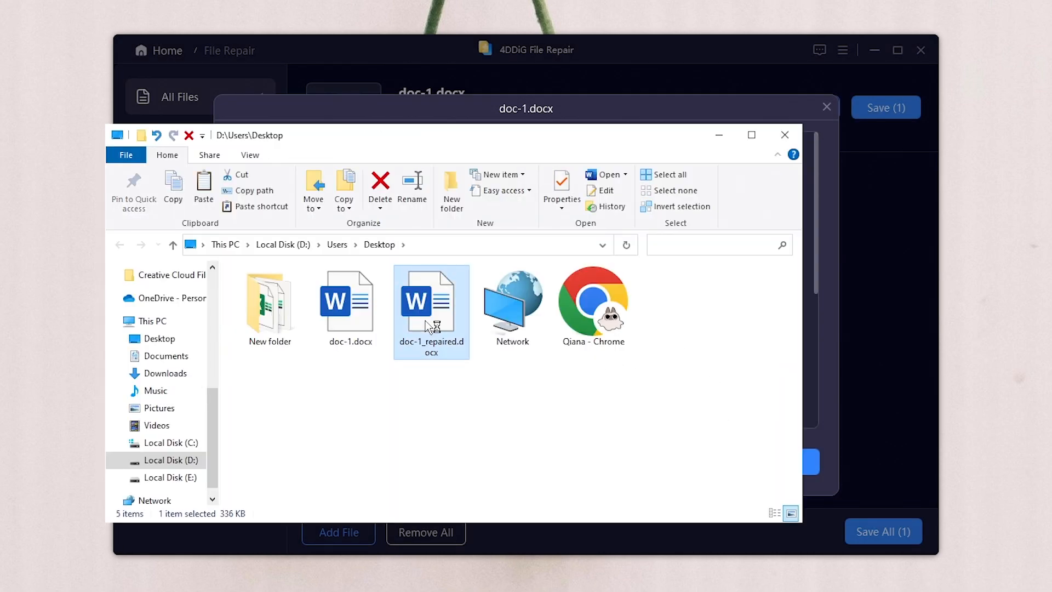
pyautogui.doubleClick(432, 303)
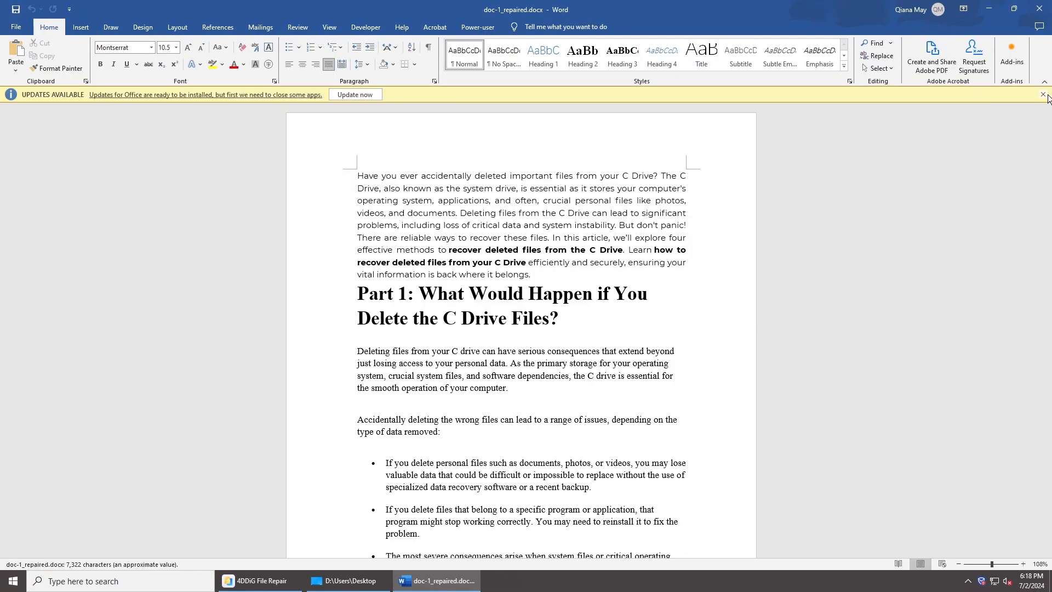
# Dismiss the UPDATES AVAILABLE bar and review Part 2 and the 4DDiG recovery steps
pyautogui.click(1042, 94)
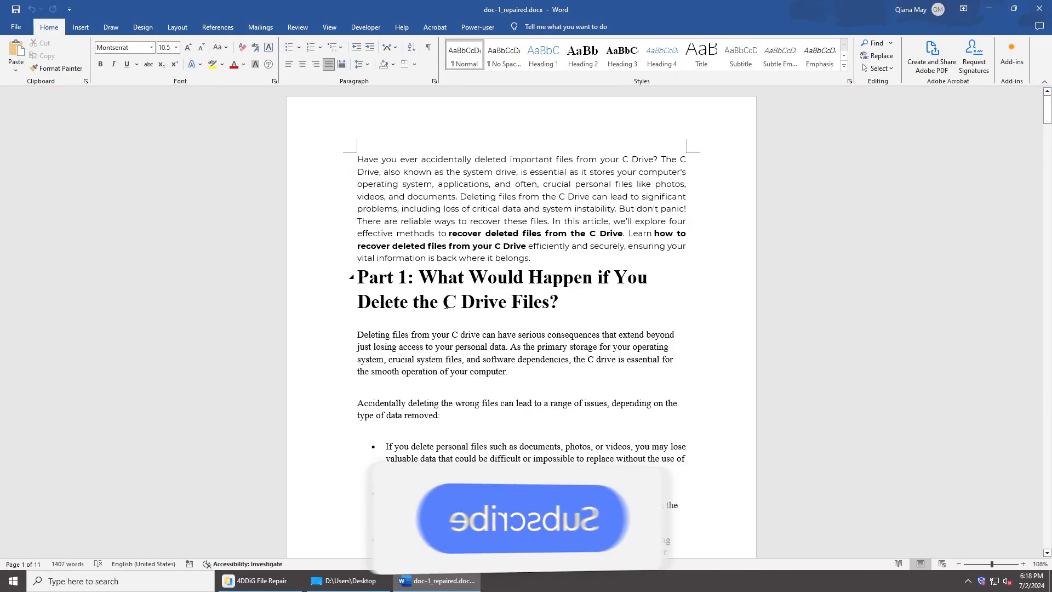
pyautogui.scroll(-3)
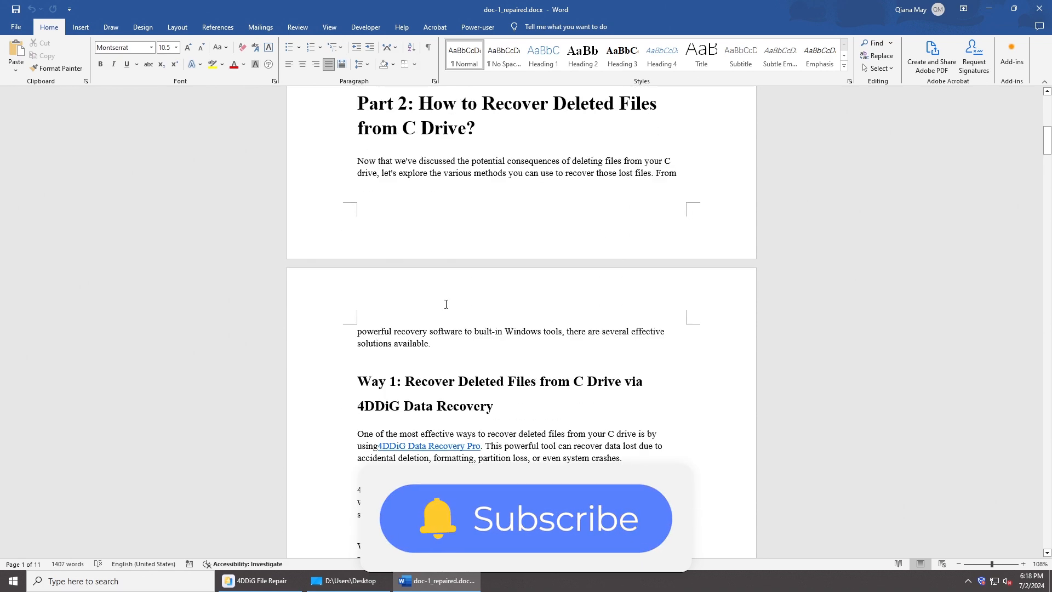
pyautogui.scroll(-3)
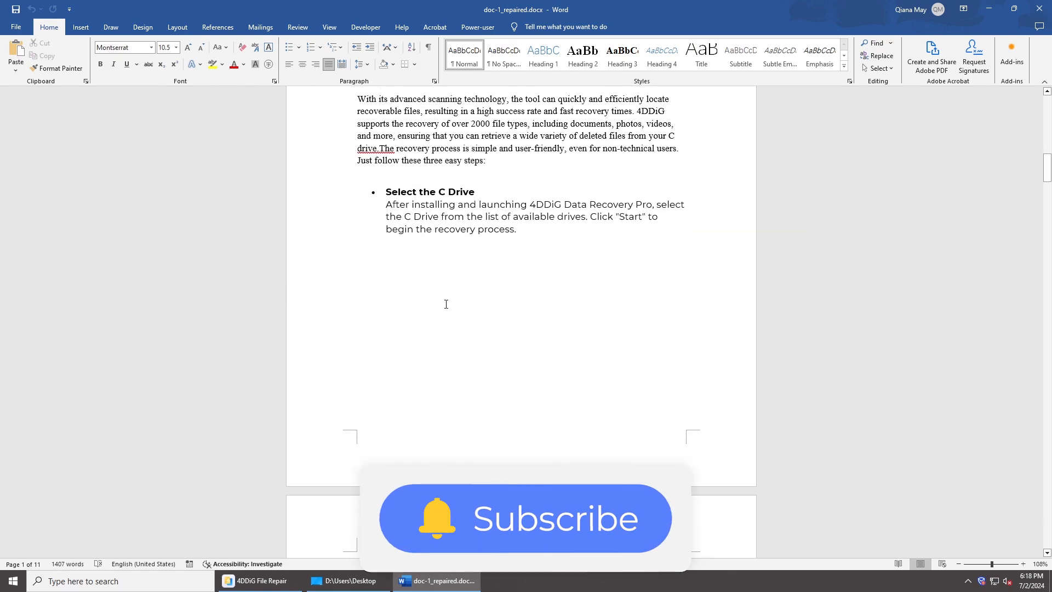